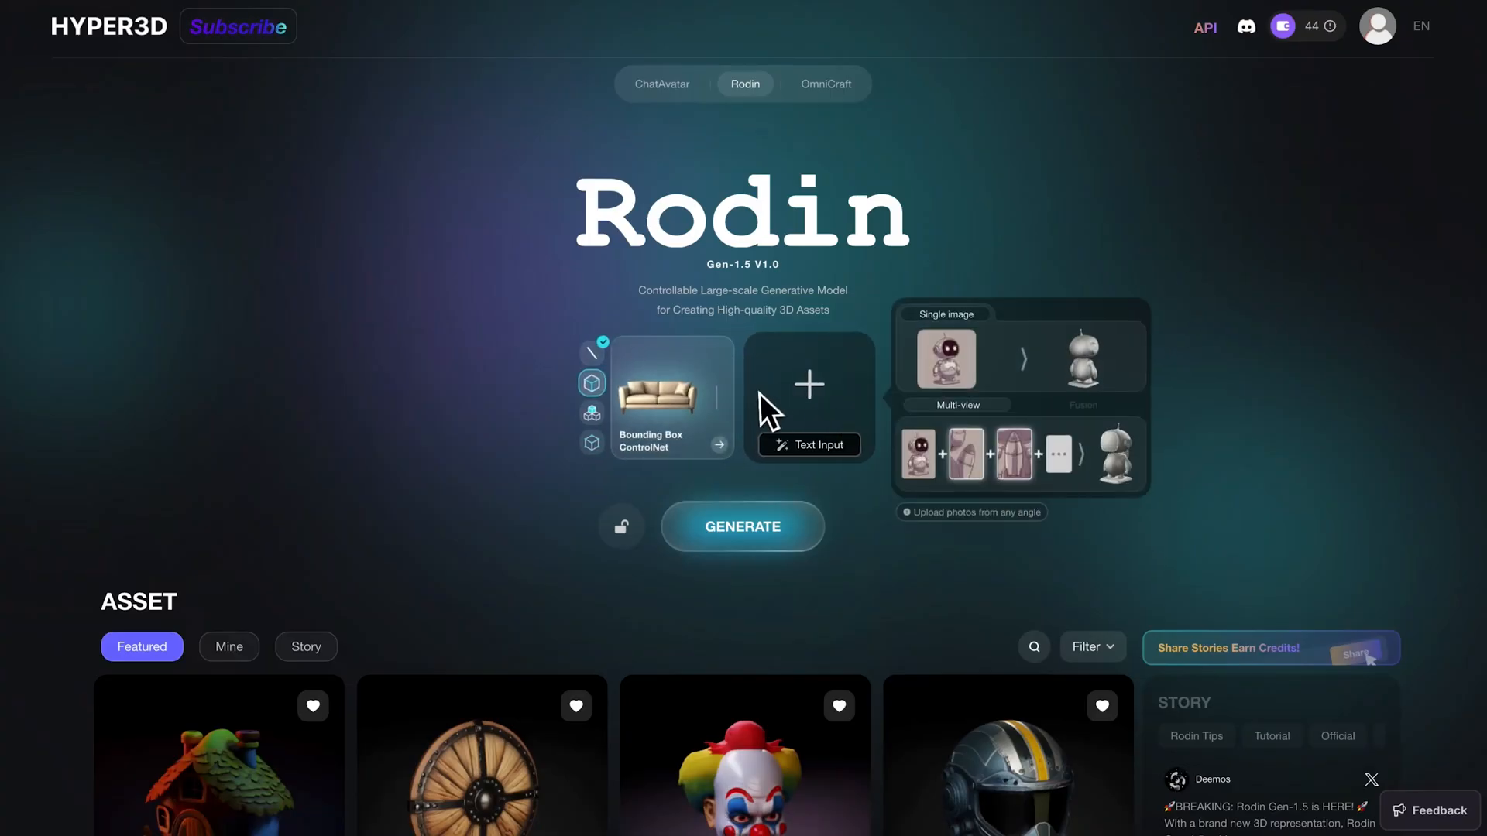
Select the image upload slot on Rodin's 3D generator page
{"action": "left_click", "coordinate": [591, 411]}
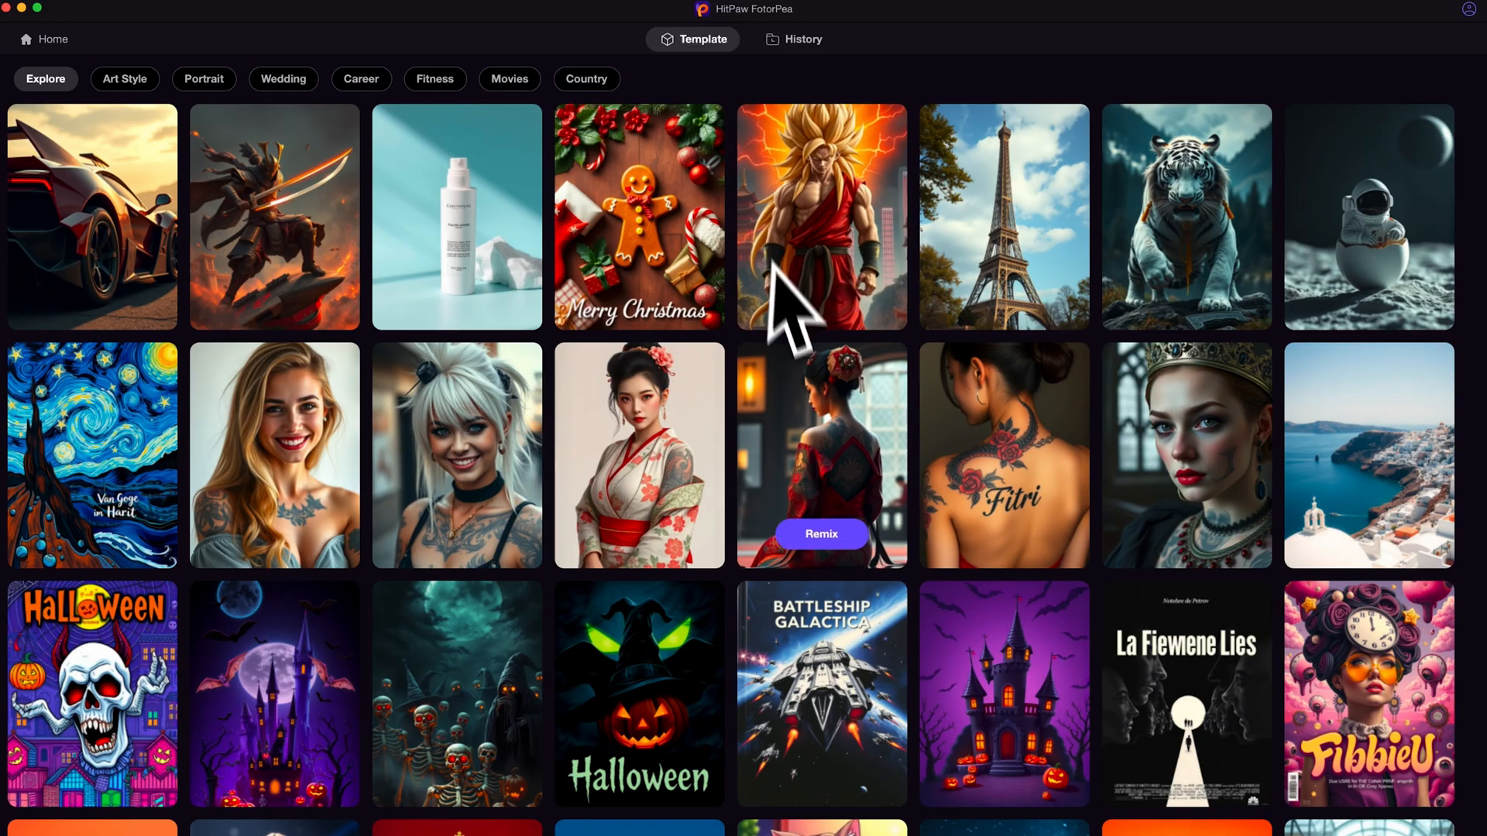
Remix the astronaut template with prompt 'Cute collectible toy girl, 3D illustration' and generate
{"action": "left_click", "coordinate": [1366, 215]}
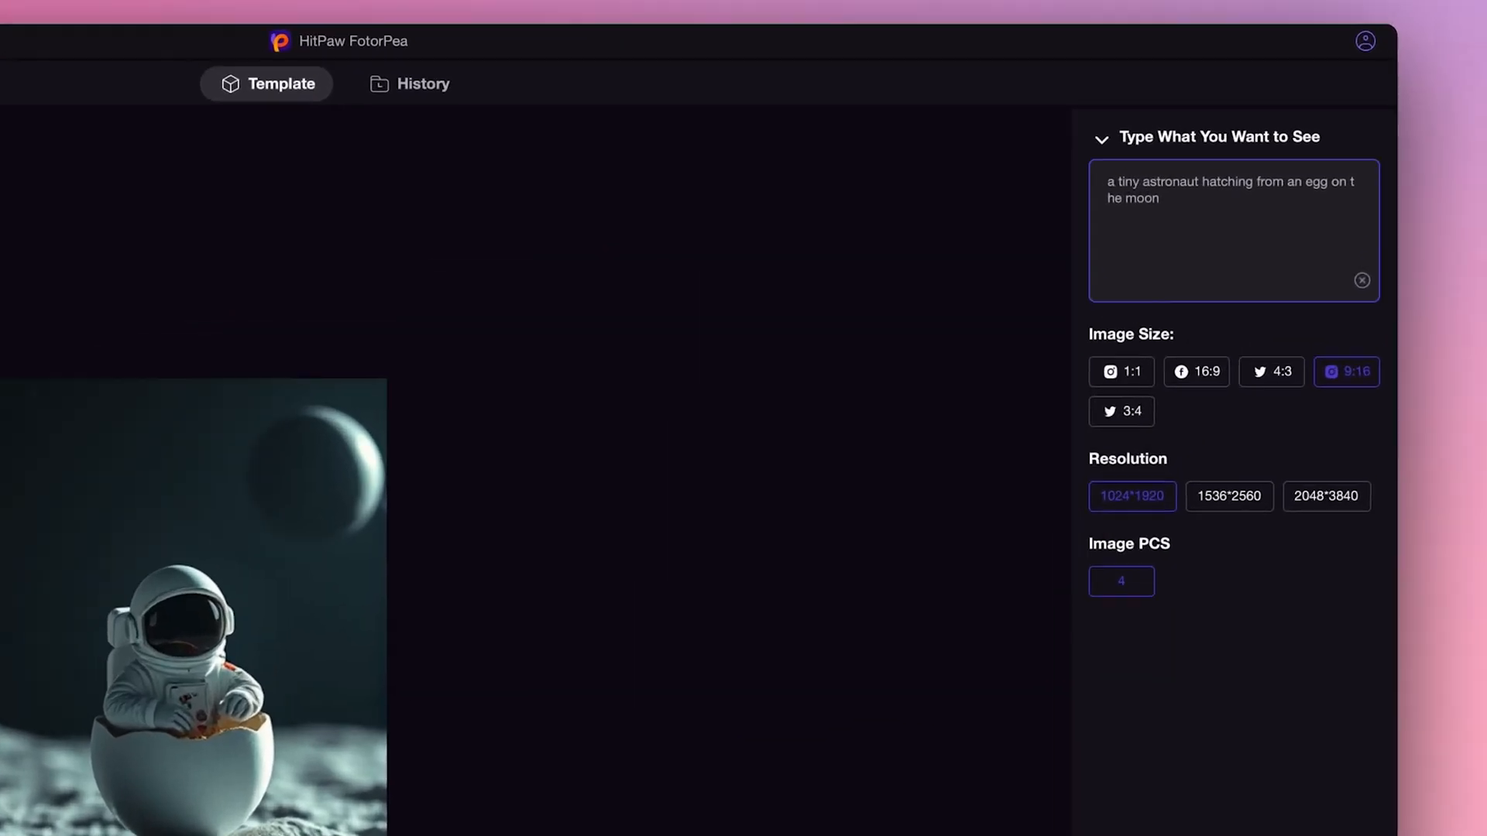
{"action": "type", "text": "Cute collectible toy girl, 3D illustration"}
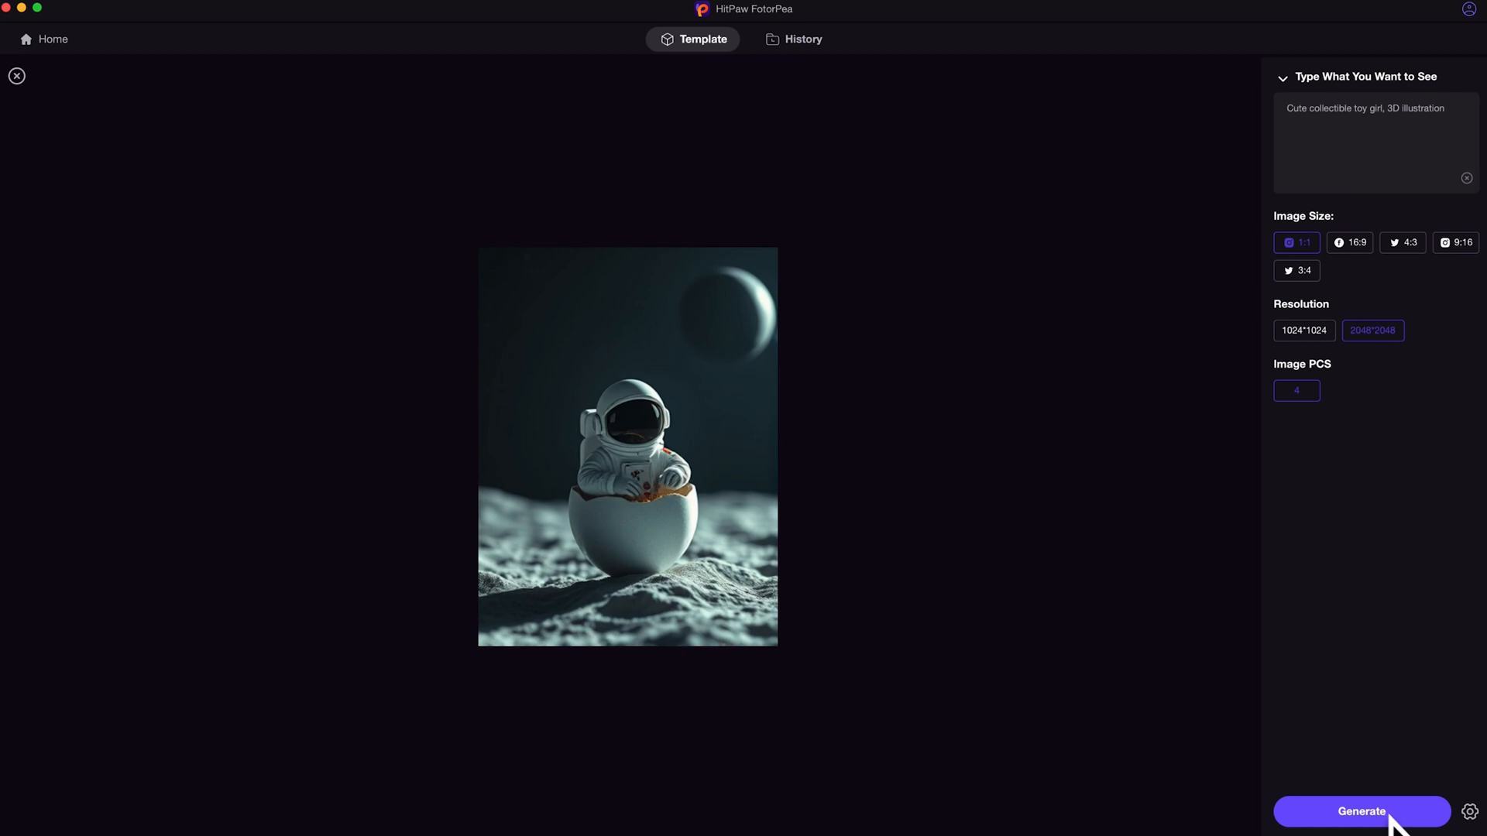
{"action": "left_click", "coordinate": [1361, 810]}
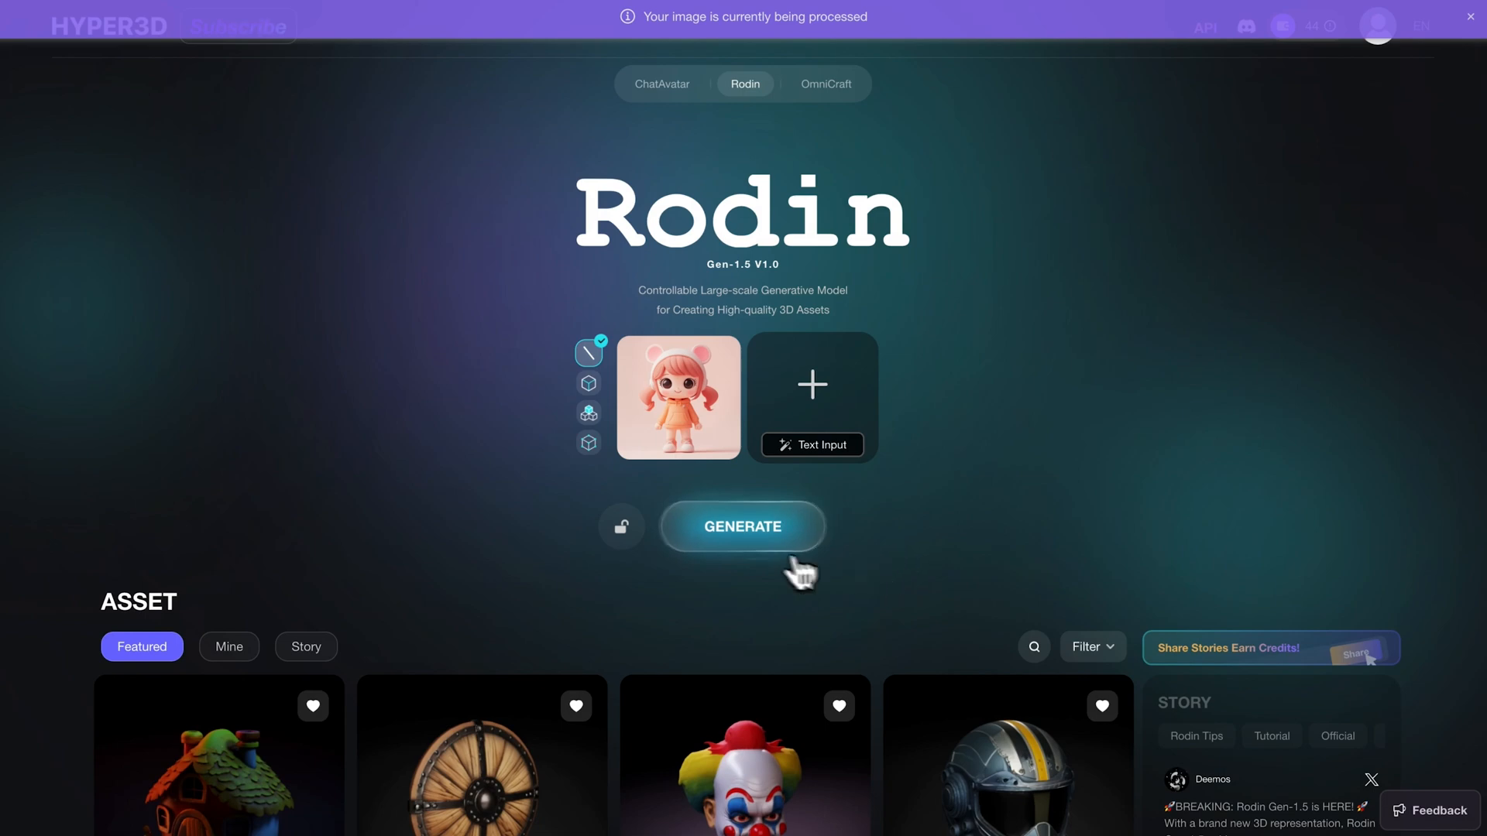
Generate the chibi girl 3D model from the uploaded image and enable Face Restore
{"action": "left_click", "coordinate": [742, 527]}
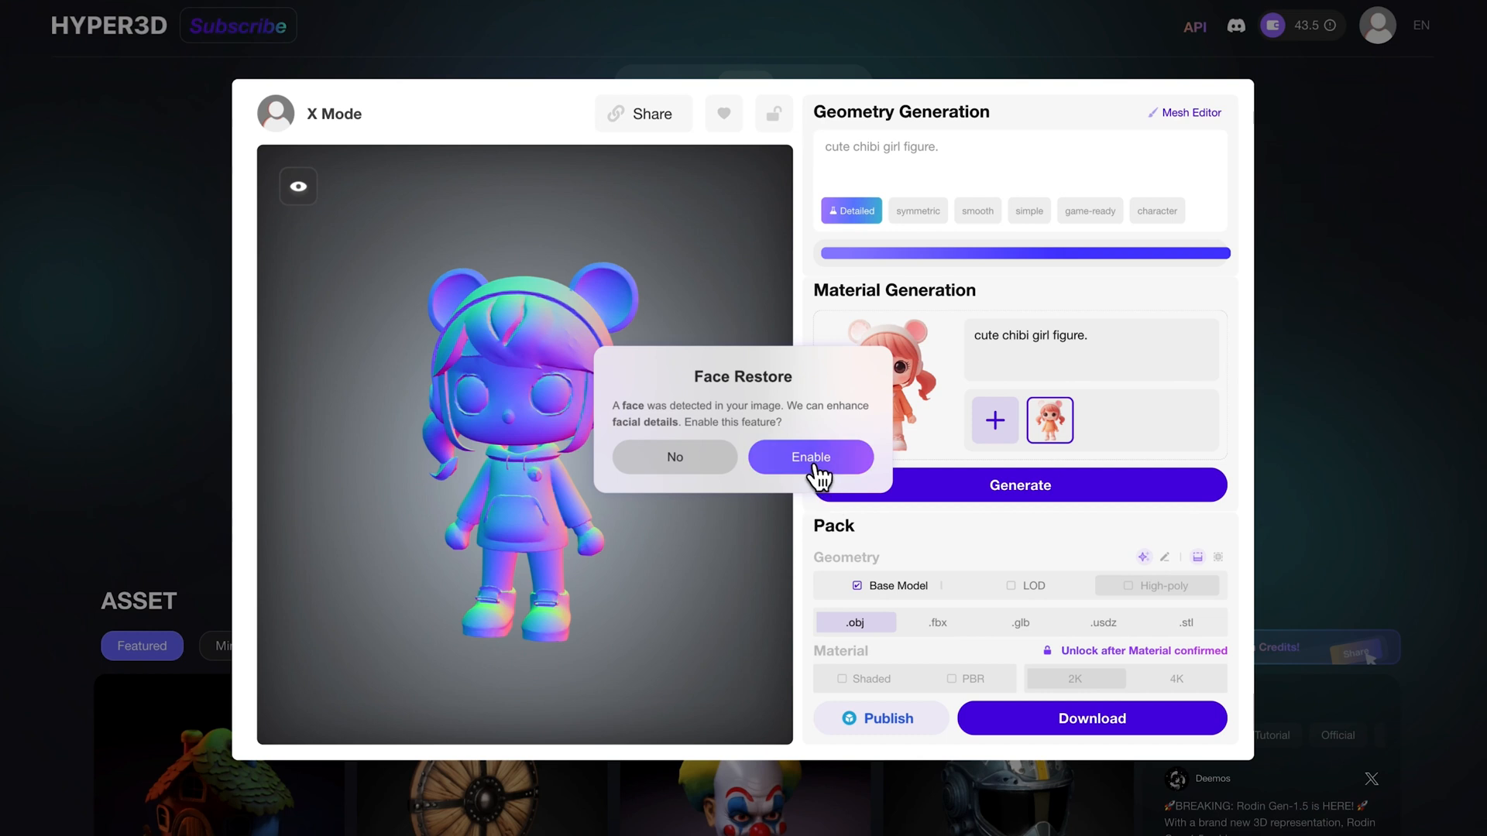
{"action": "left_click", "coordinate": [810, 457]}
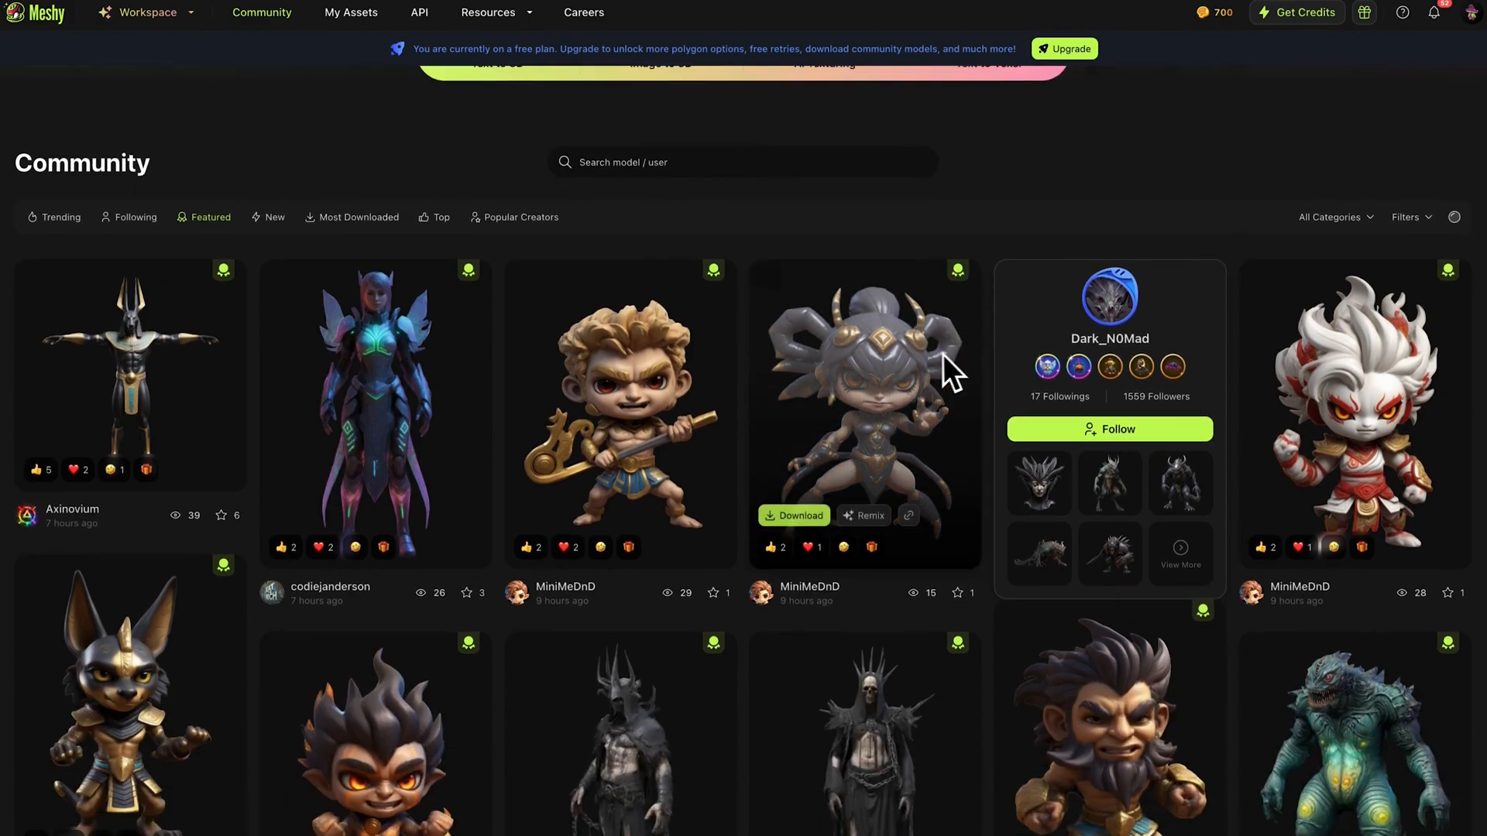
Start a Meshy Image to 3D generation from the toy-girl picture
{"action": "scroll", "scroll_direction": "down", "scroll_amount": 3}
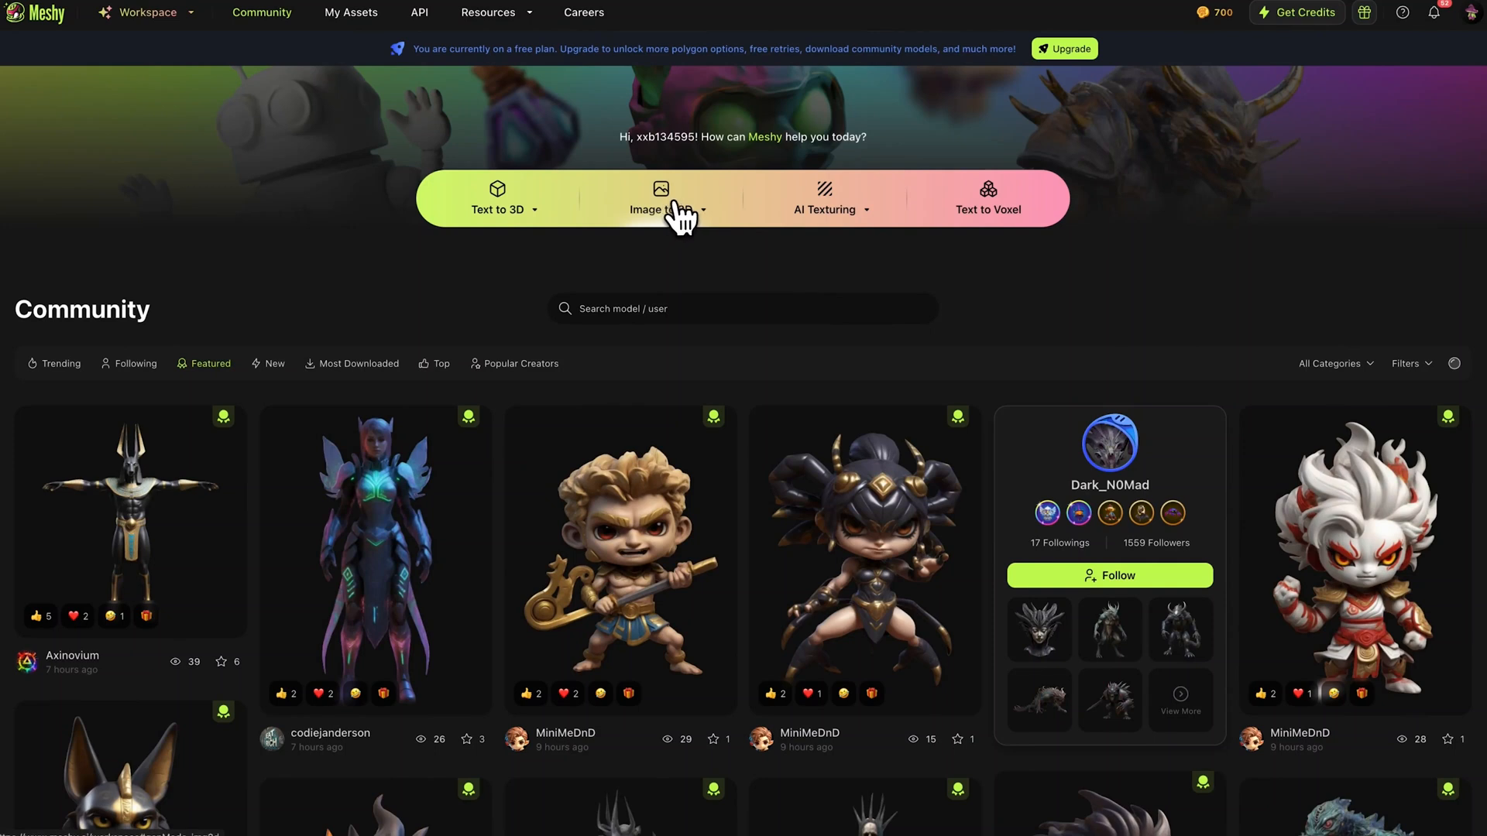
{"action": "mouse_move", "coordinate": [718, 220]}
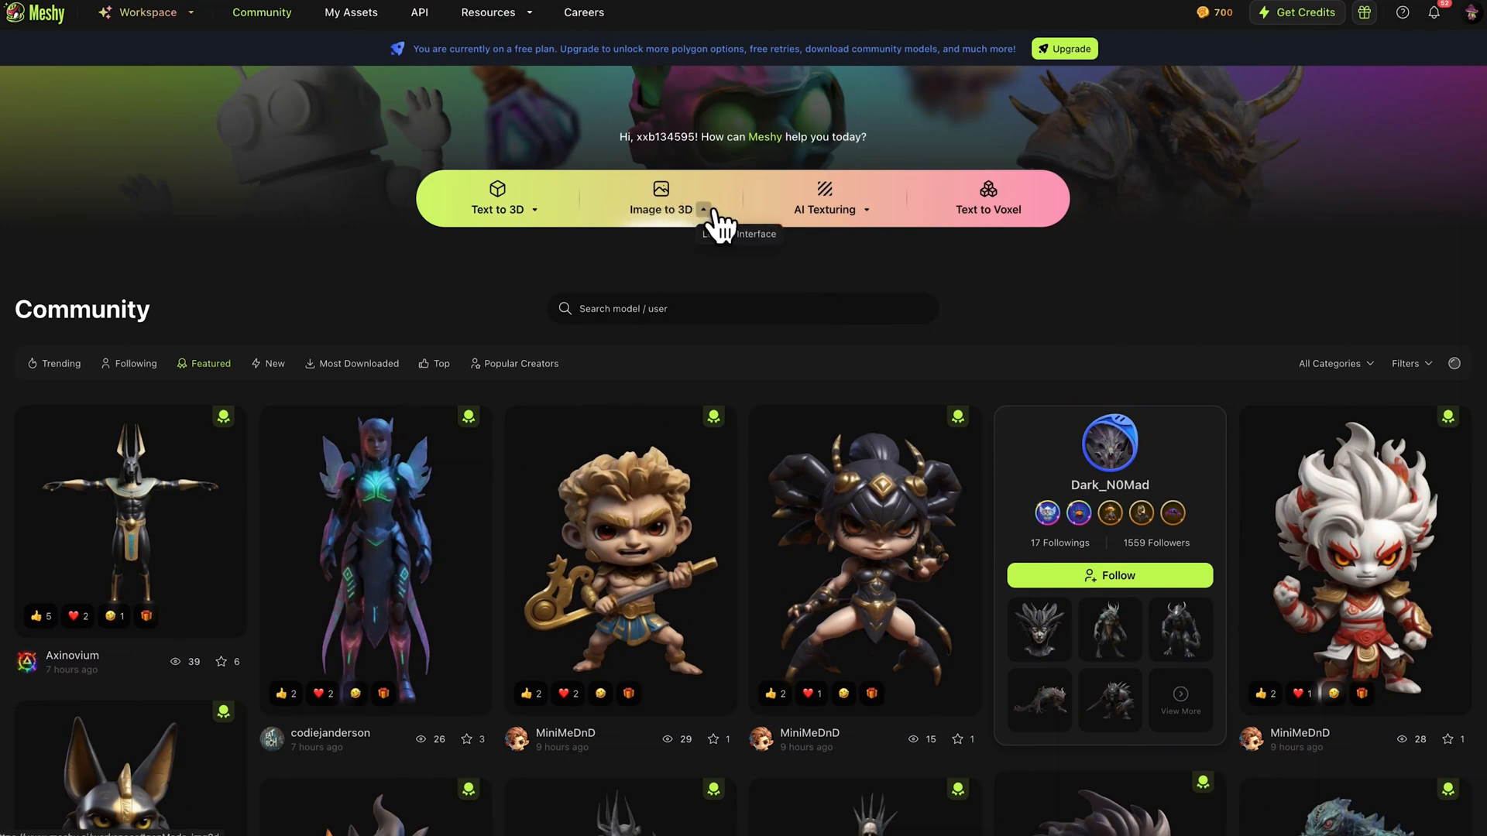
{"action": "left_click", "coordinate": [660, 199]}
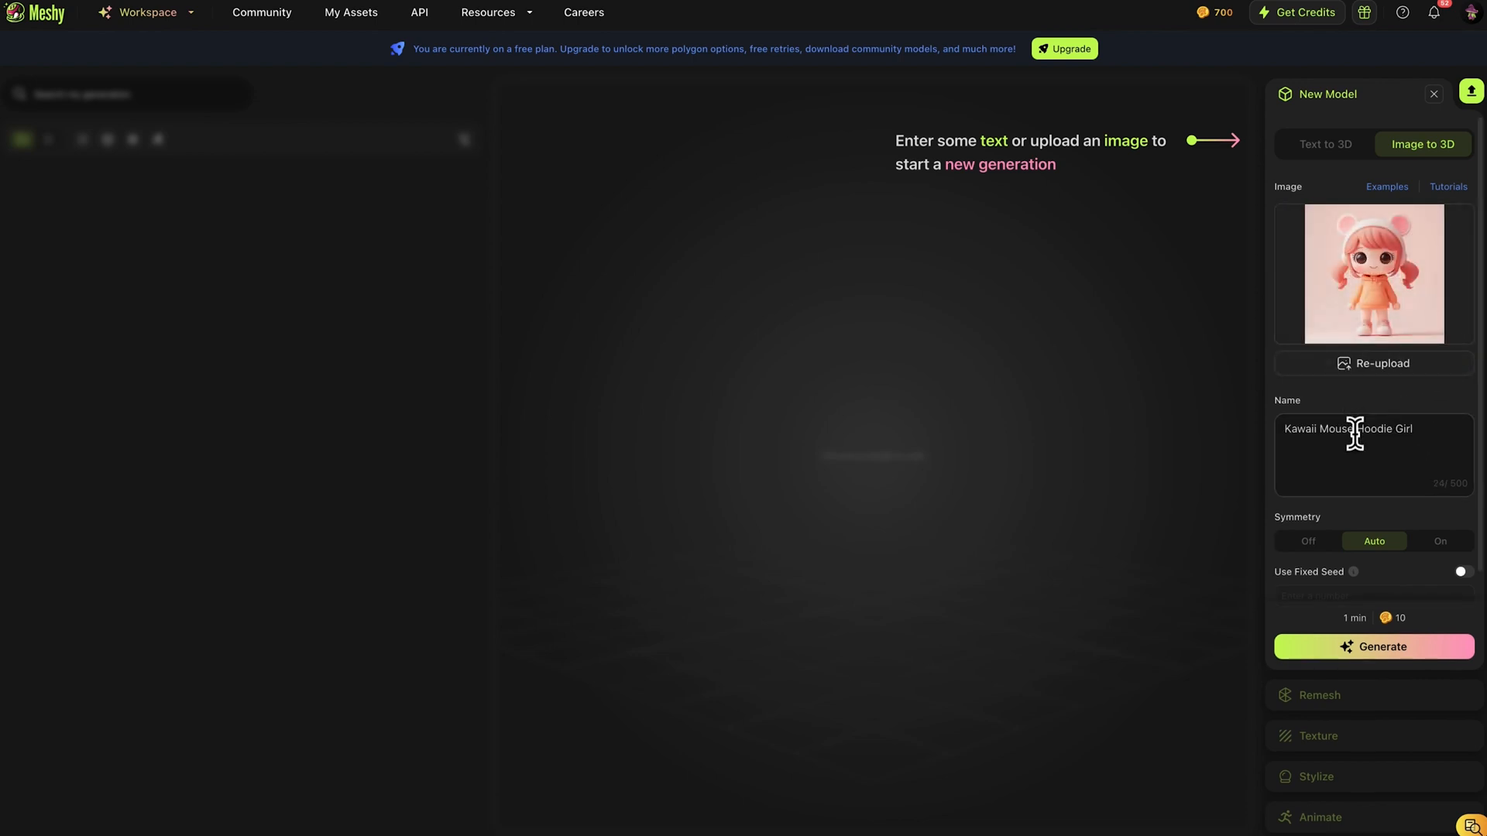
Confirm the name 'Kawaii Mouse Hoodie Girl' and generate the model
{"action": "left_click", "coordinate": [1372, 455]}
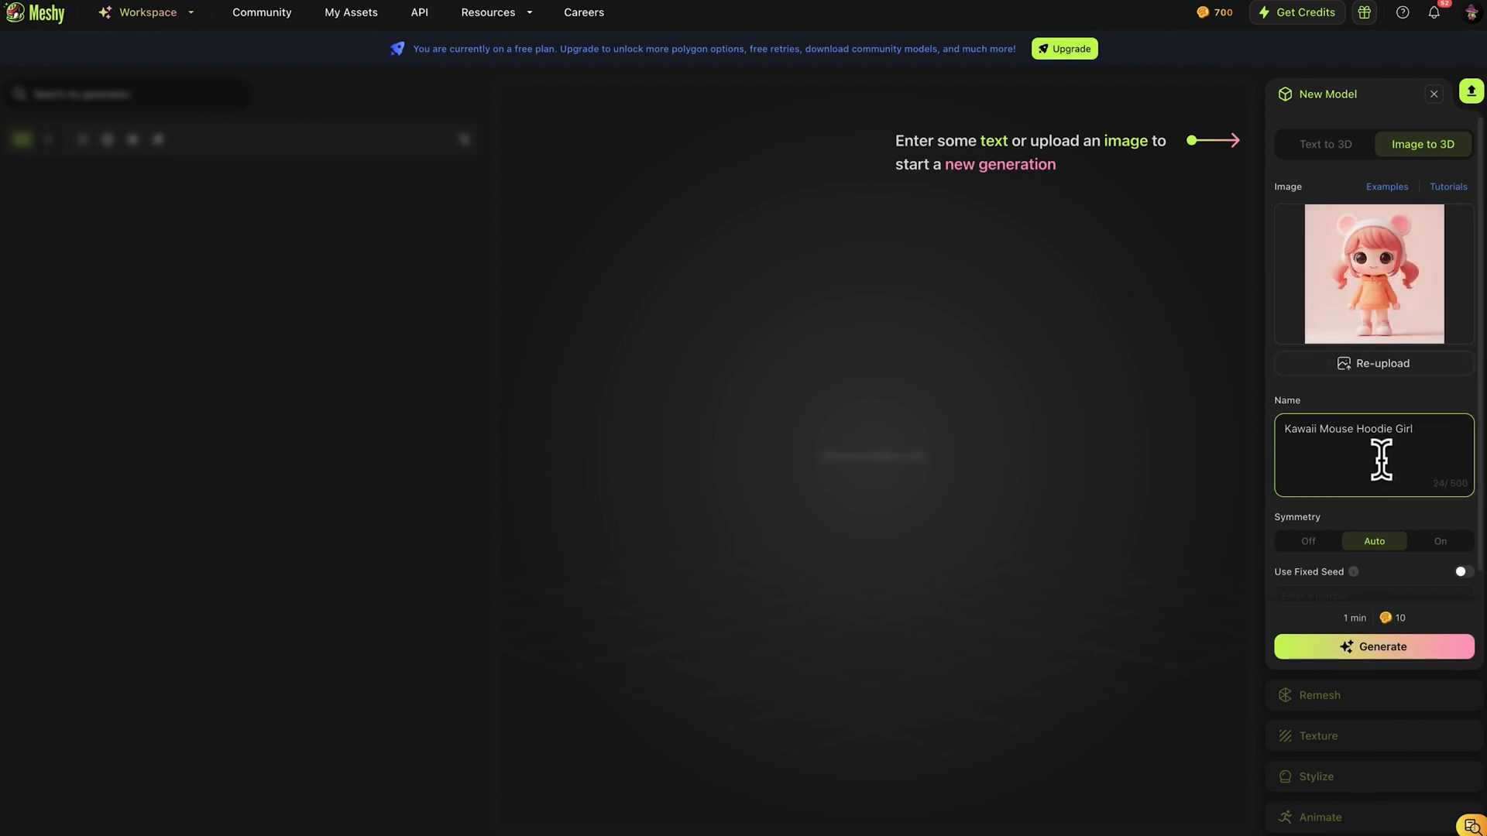
{"action": "mouse_move", "coordinate": [1175, 602]}
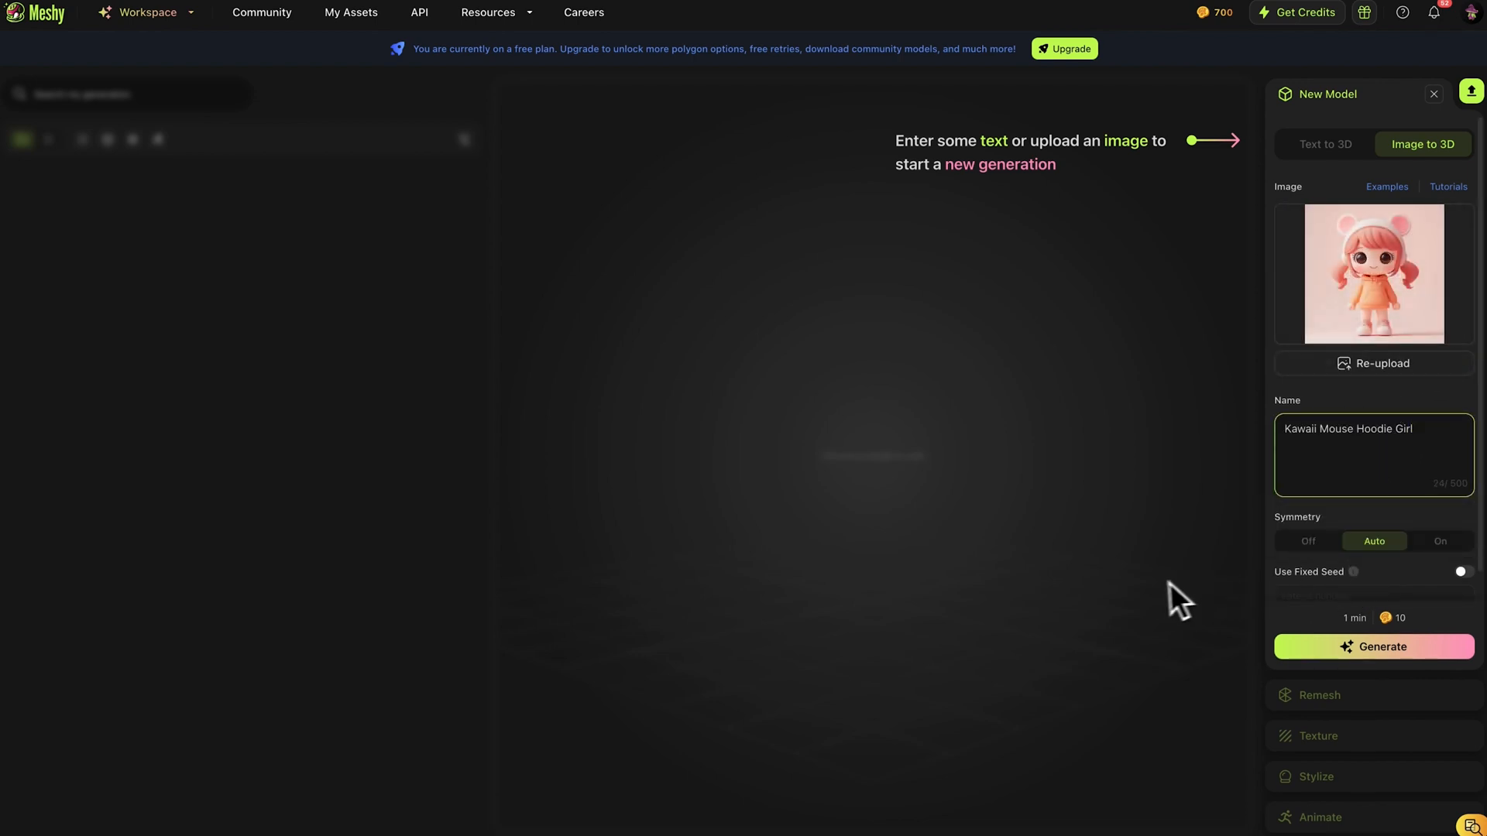
{"action": "left_click", "coordinate": [1371, 646]}
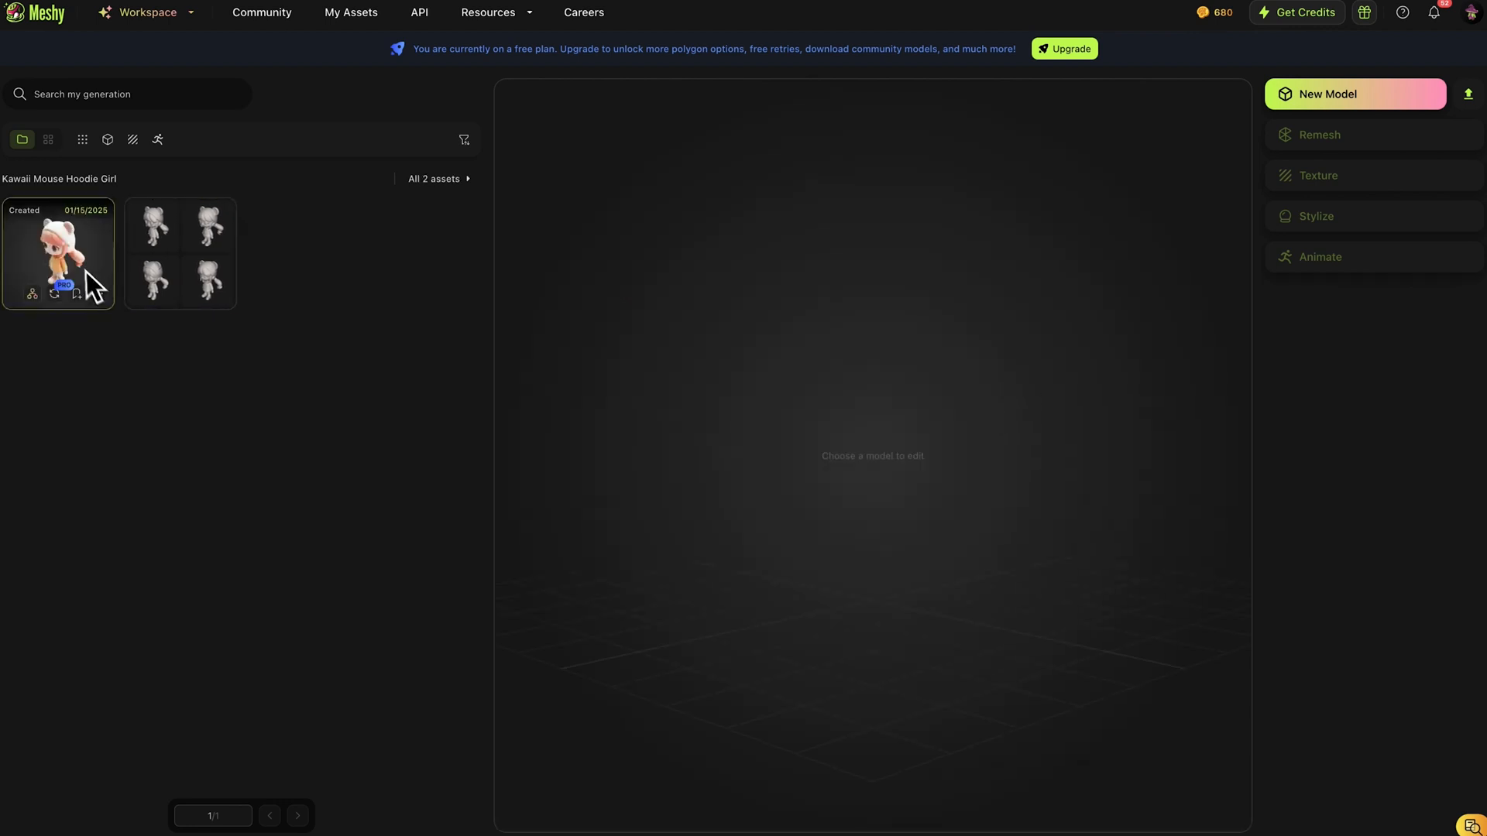
Open the Kawaii Mouse Hoodie Girl thumbnail from the asset list
{"action": "left_click", "coordinate": [56, 253]}
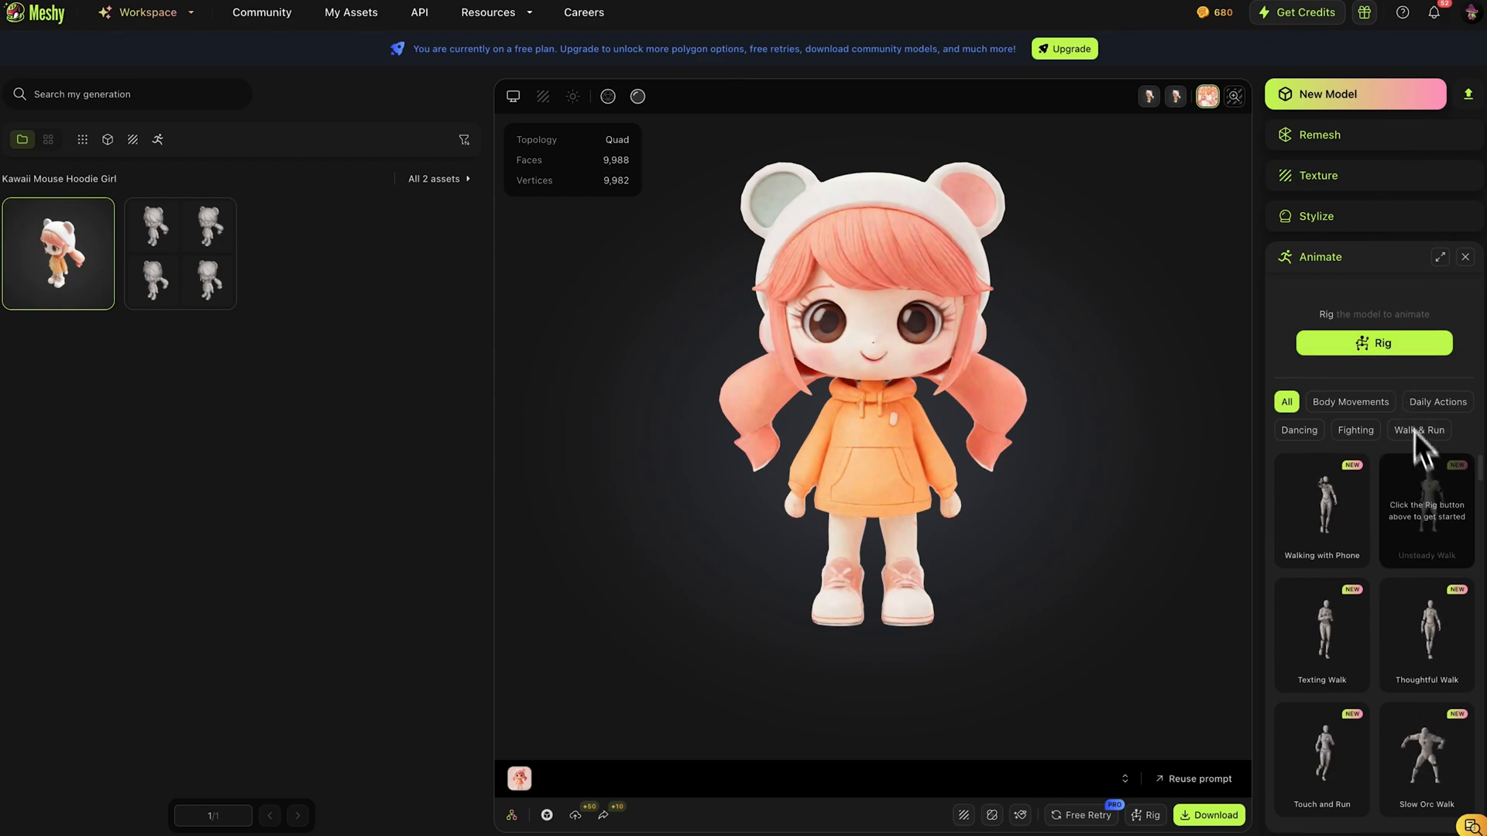
Rig the girl as a Humanoid, keeping default rotation and 1.7 m height
{"action": "left_click", "coordinate": [1372, 342]}
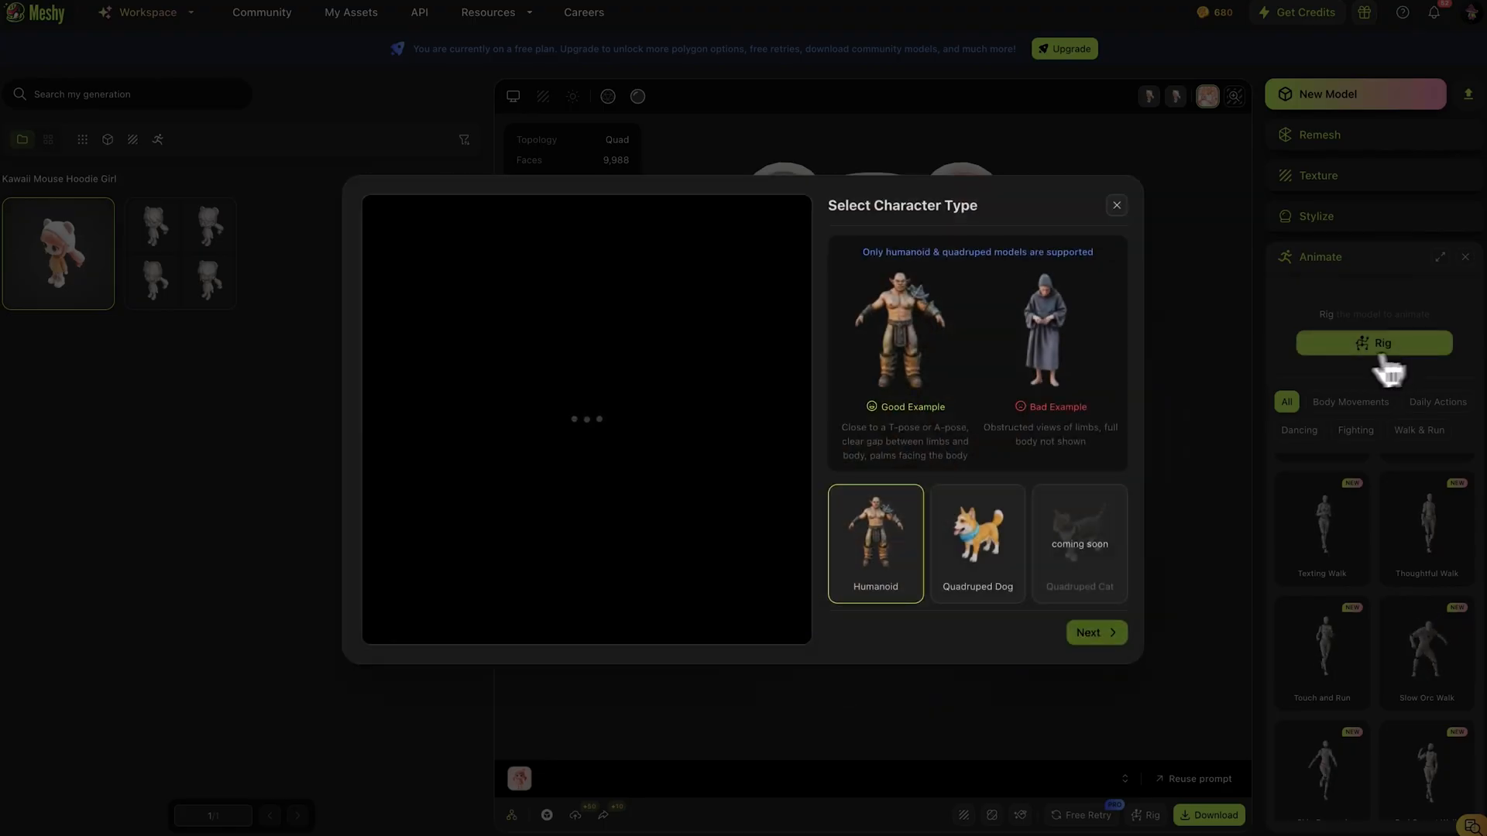
{"action": "left_click", "coordinate": [1095, 632]}
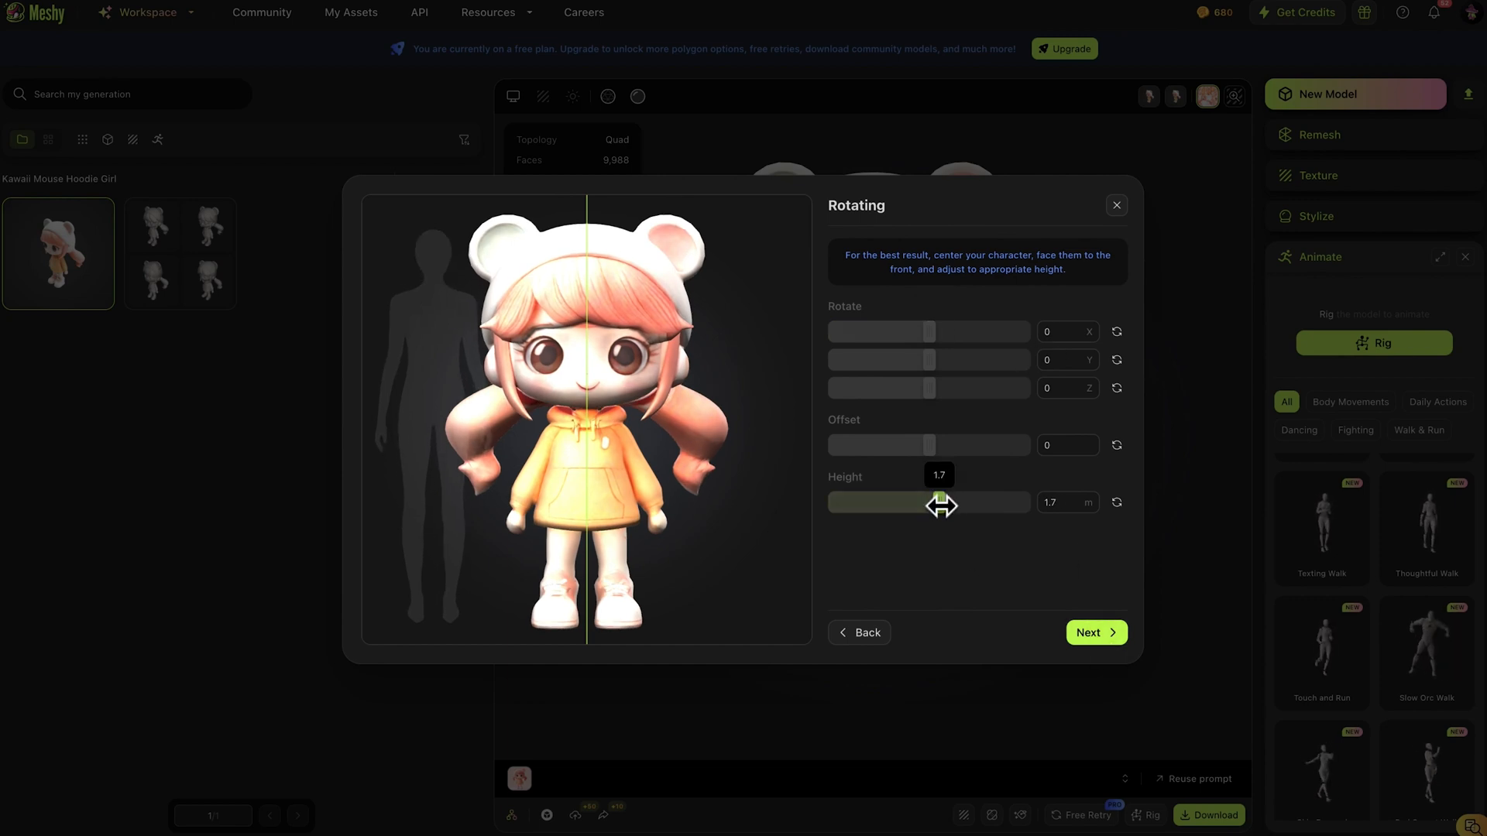
{"action": "left_click", "coordinate": [1094, 633]}
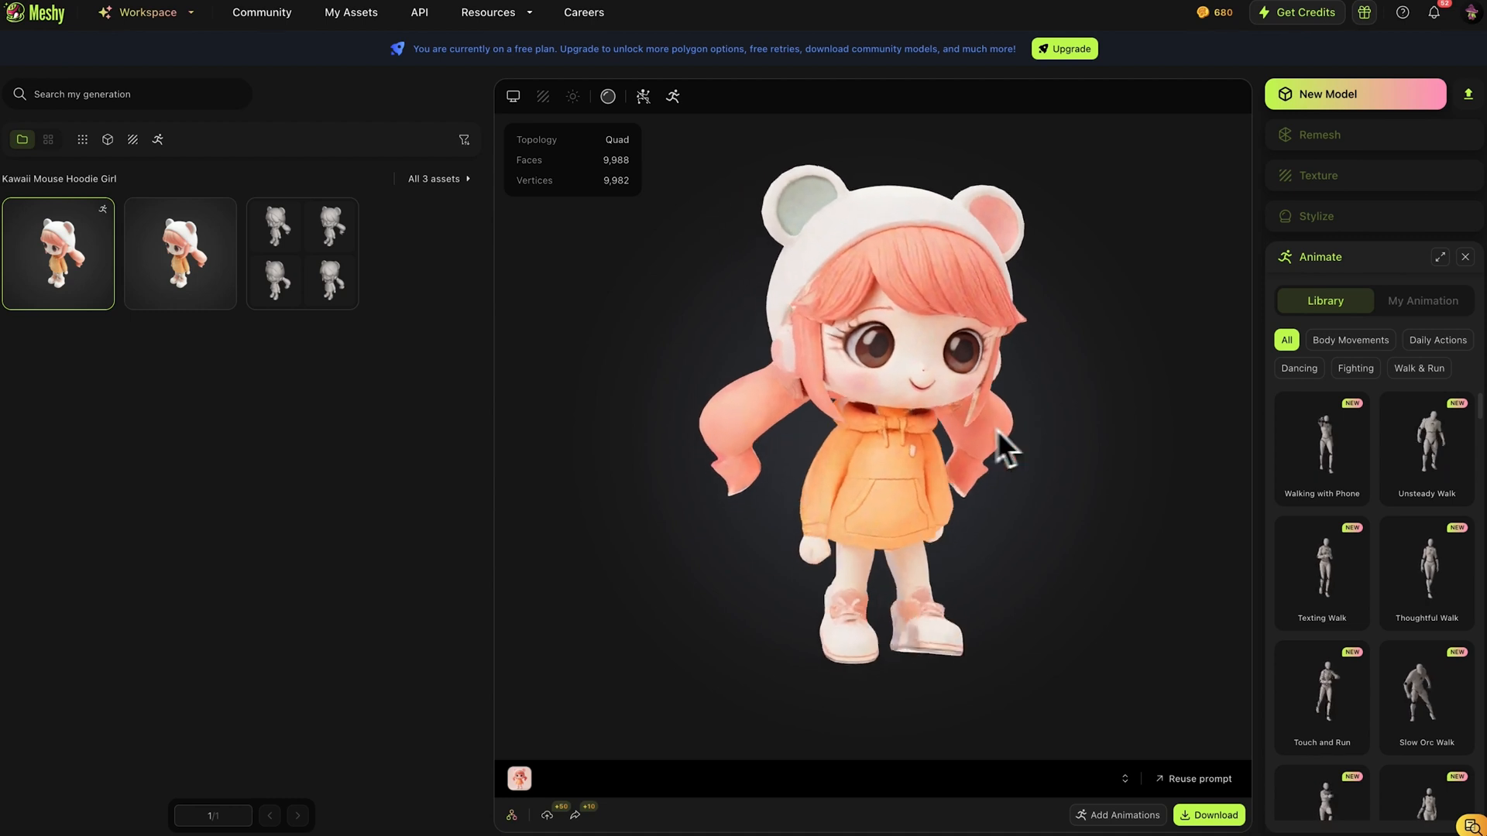
{"action": "left_click", "coordinate": [1321, 573]}
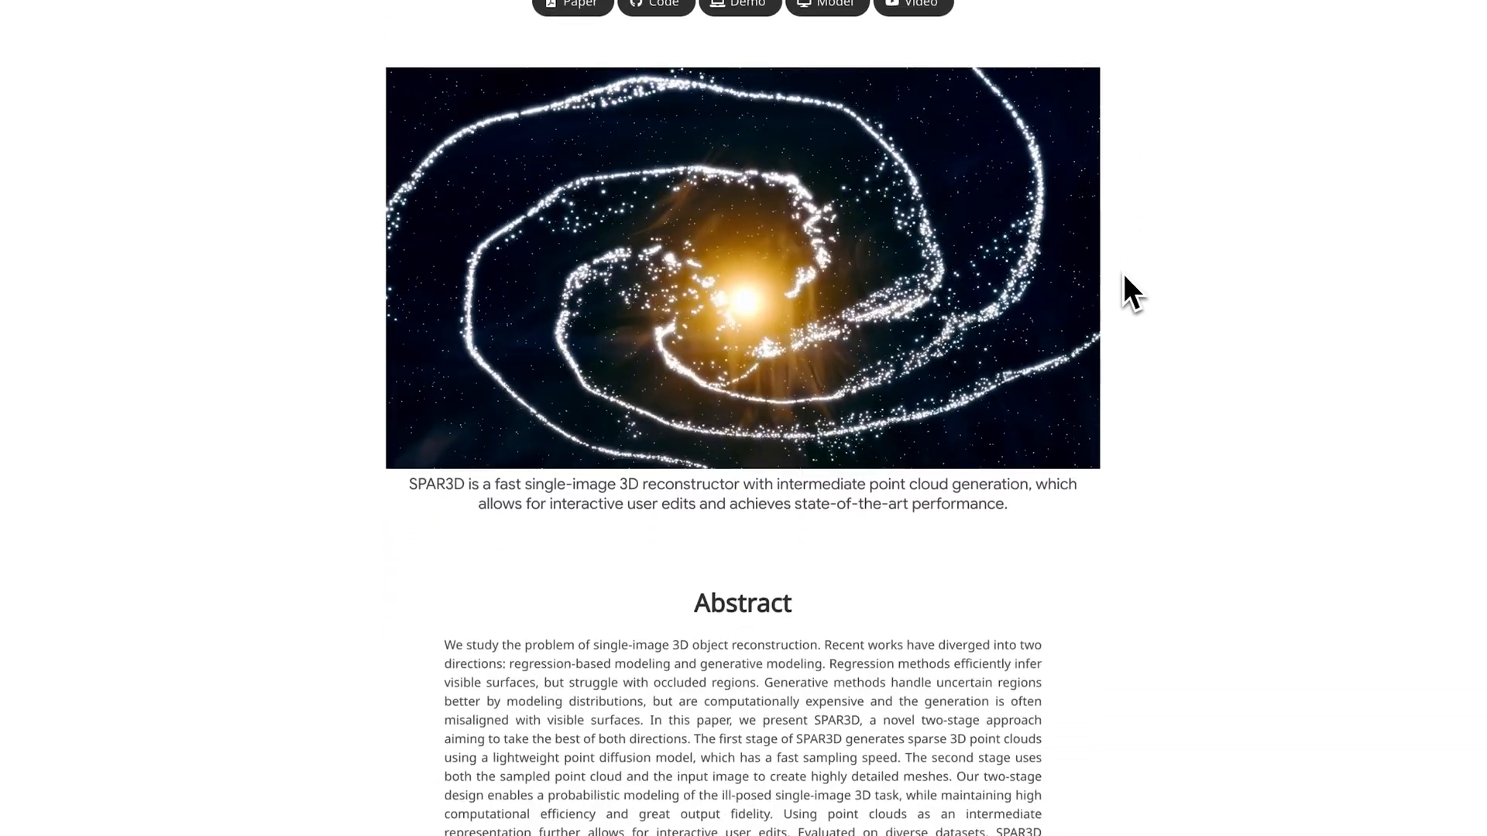
{"action": "scroll", "scroll_direction": "down", "scroll_amount": 3}
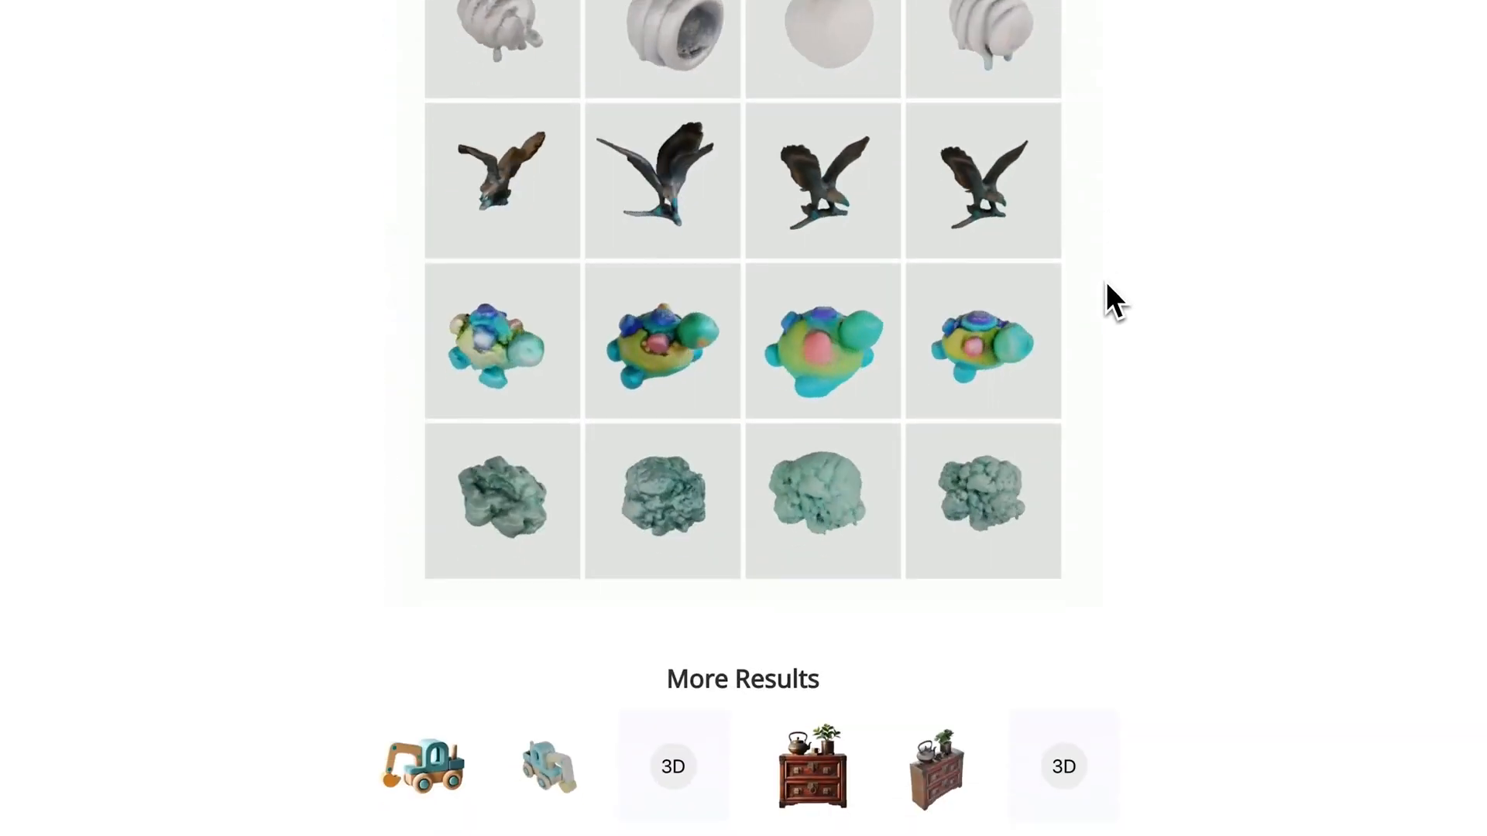
{"action": "scroll", "scroll_direction": "down", "scroll_amount": 3}
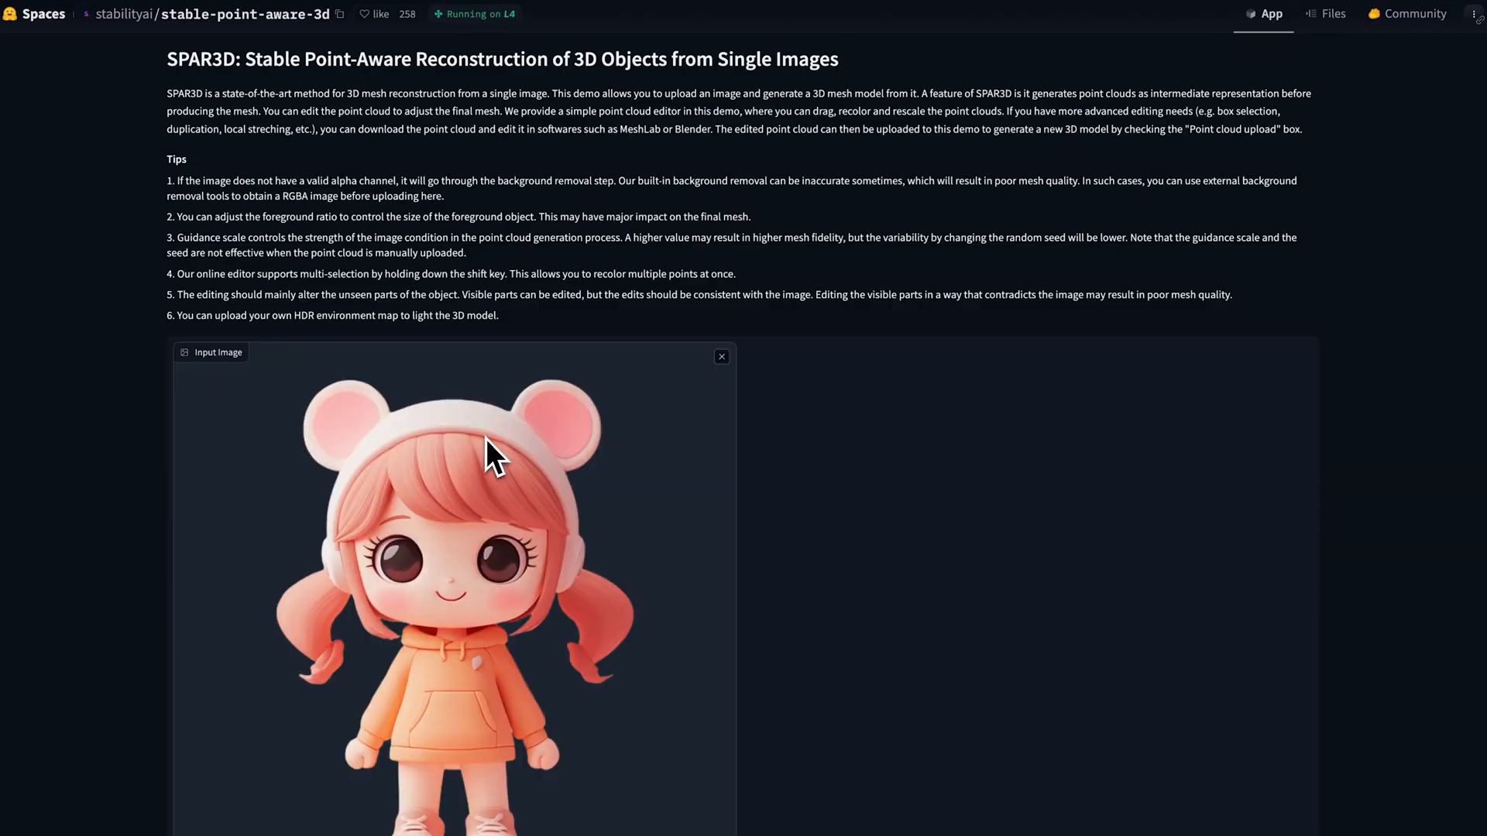
Choose Quad remeshing under Meshing and Texture Controls and run the reconstruction
{"action": "scroll", "scroll_direction": "down", "scroll_amount": 3}
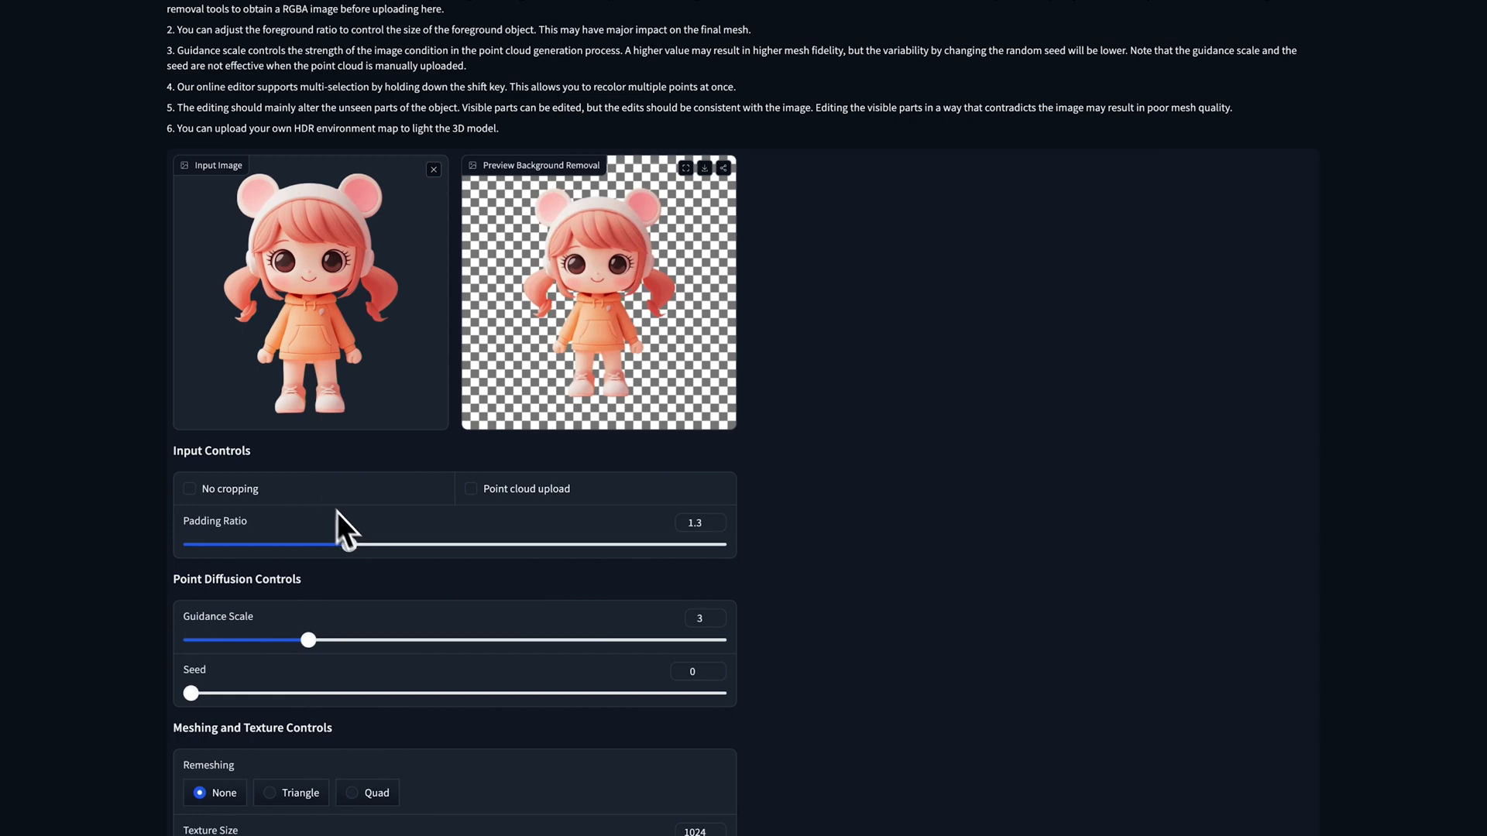
{"action": "scroll", "scroll_direction": "down", "scroll_amount": 3}
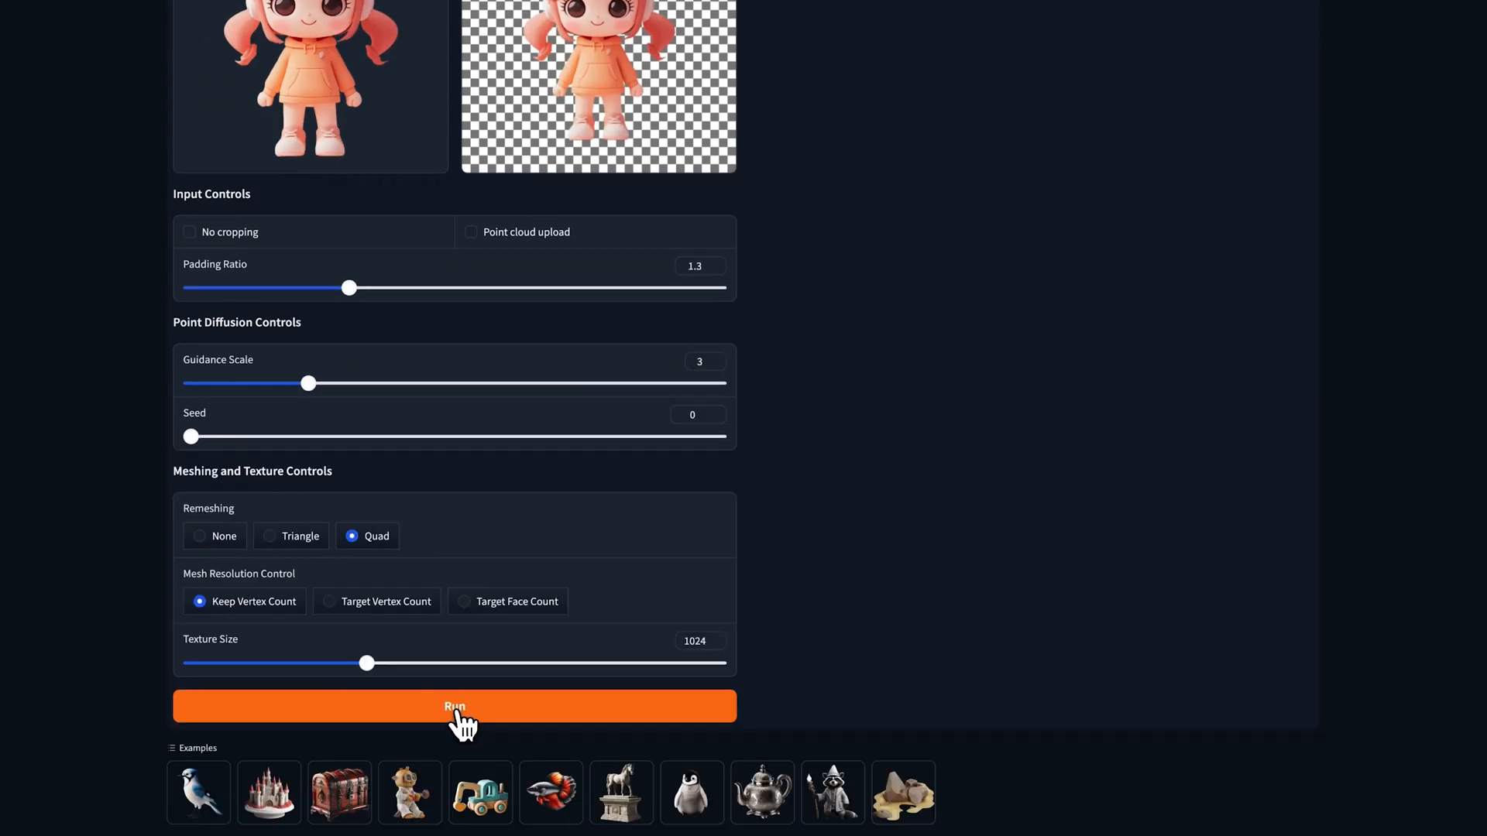
{"action": "left_click", "coordinate": [455, 705]}
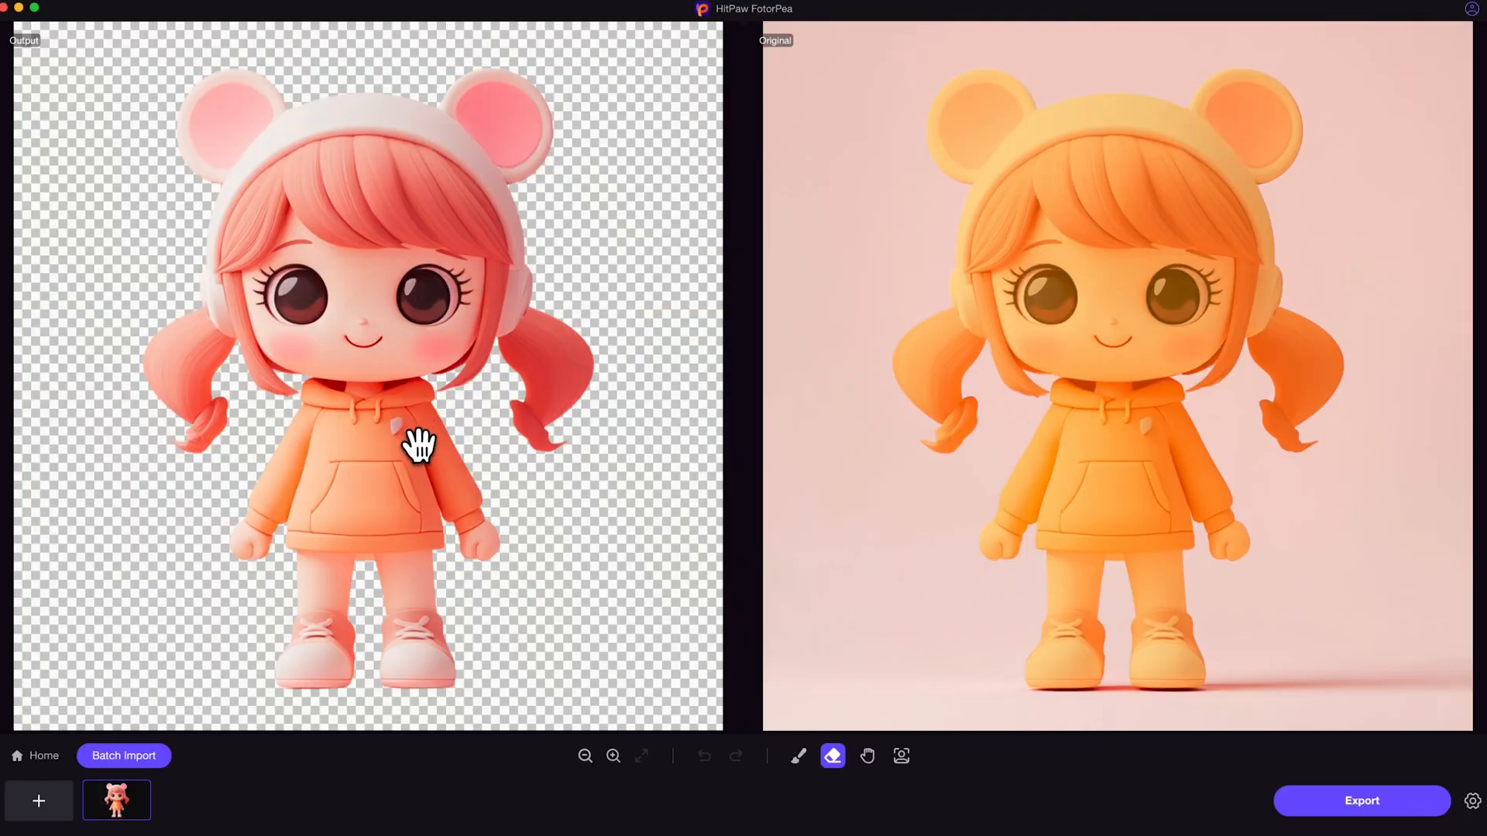
{"action": "mouse_move", "coordinate": [710, 541]}
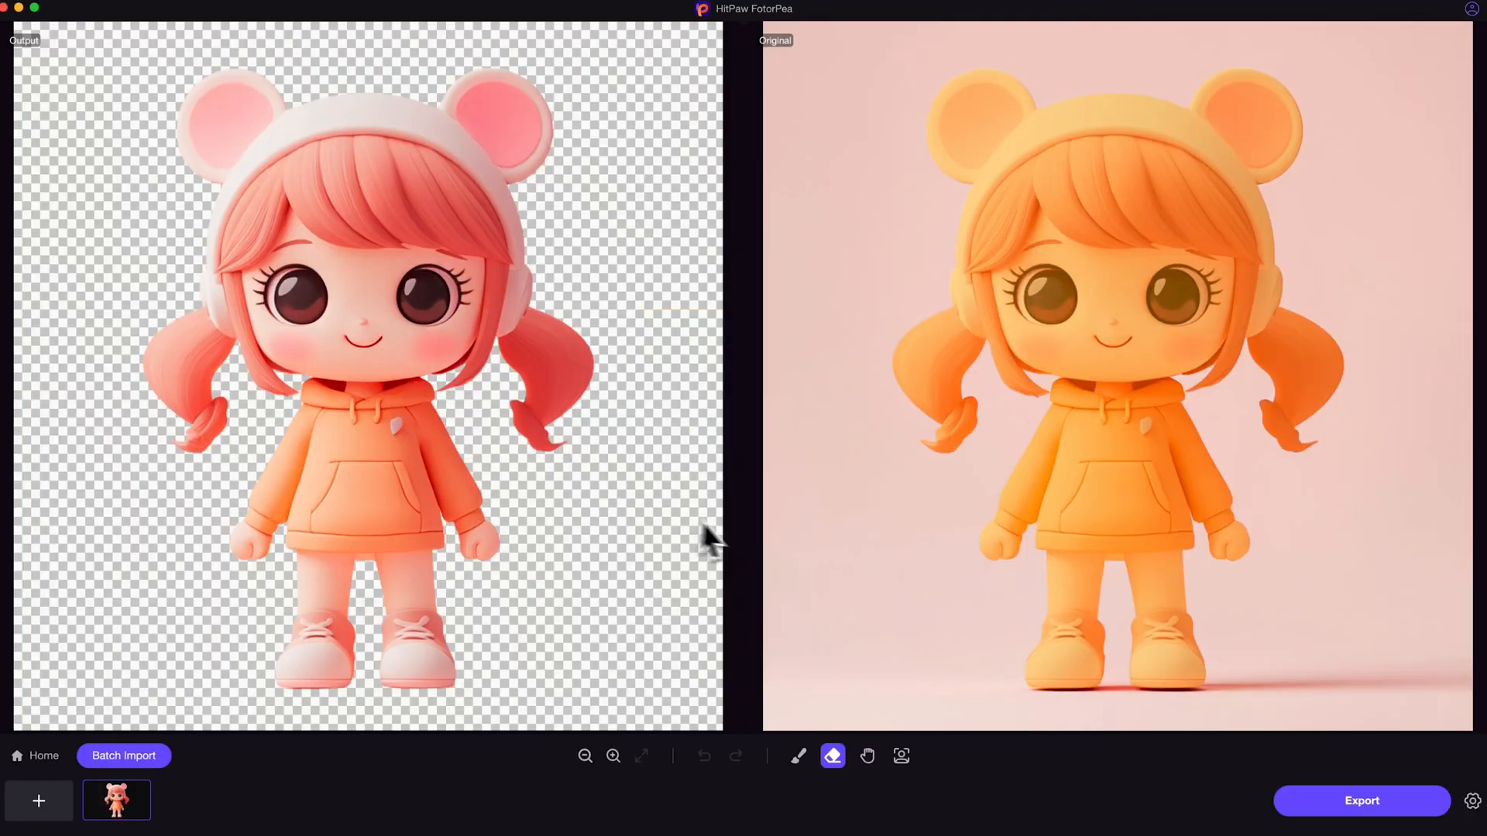